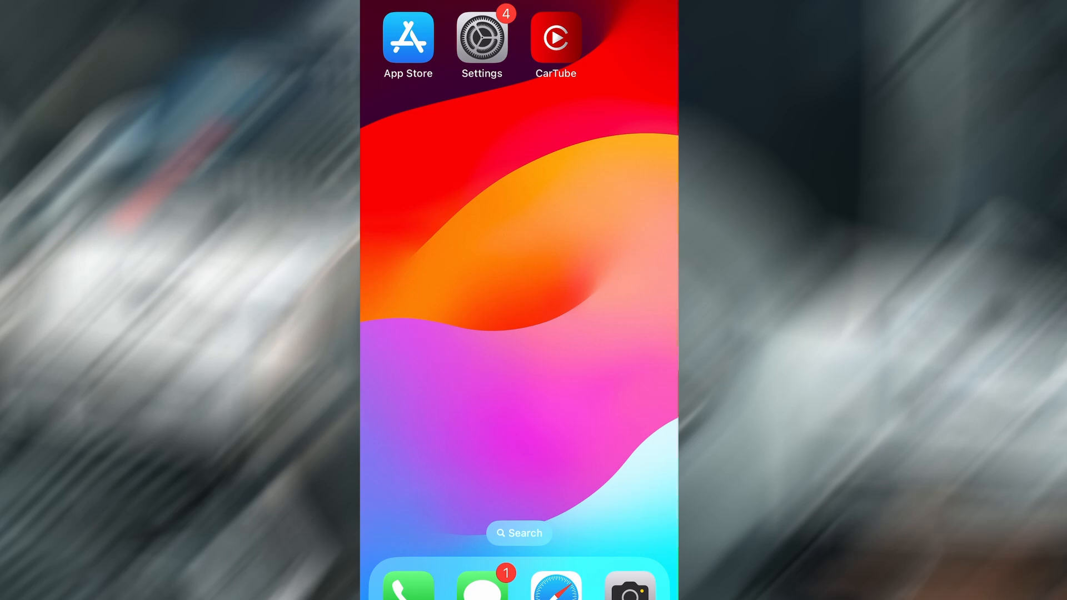
Open Settings and reach General > Background App Refresh with every app switched on.
{"action": "left_click", "coordinate": [481, 37]}
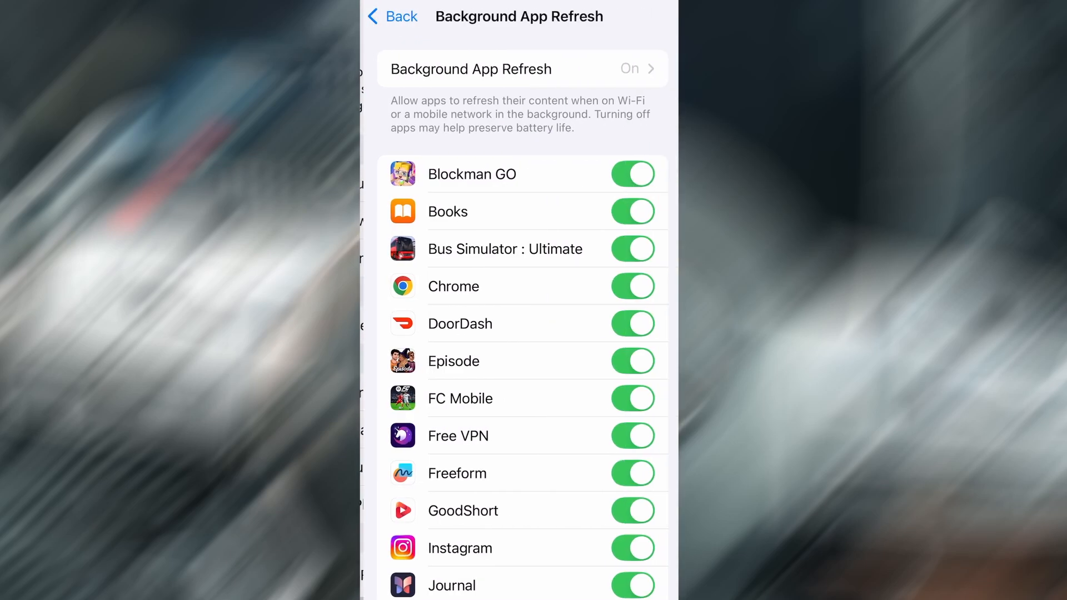
Set Background App Refresh to run over Wi-Fi & Mobile Data.
{"action": "left_click", "coordinate": [519, 68]}
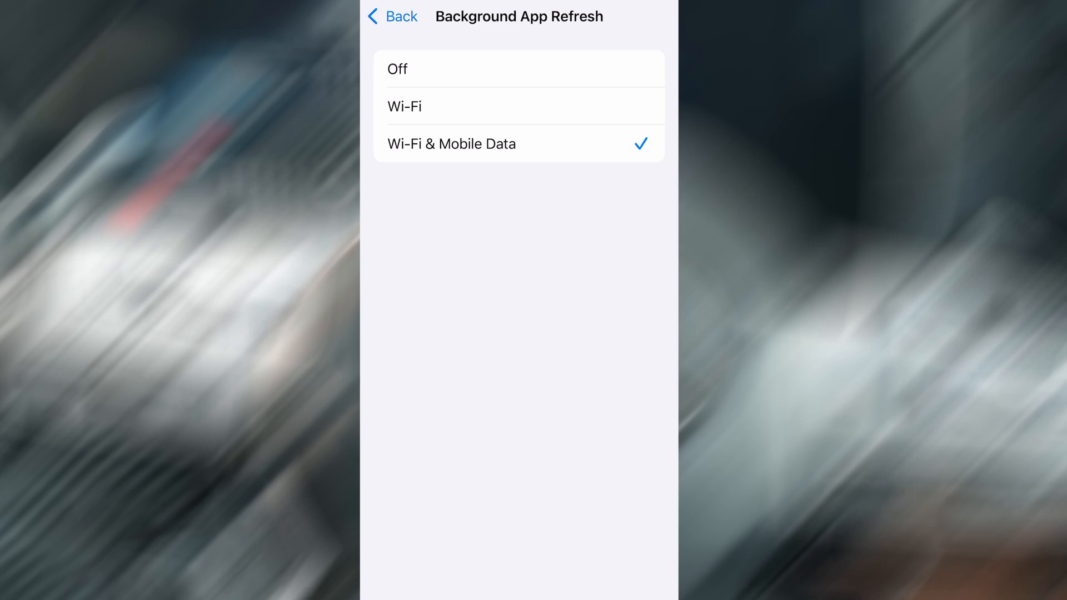
{"action": "left_click", "coordinate": [393, 17]}
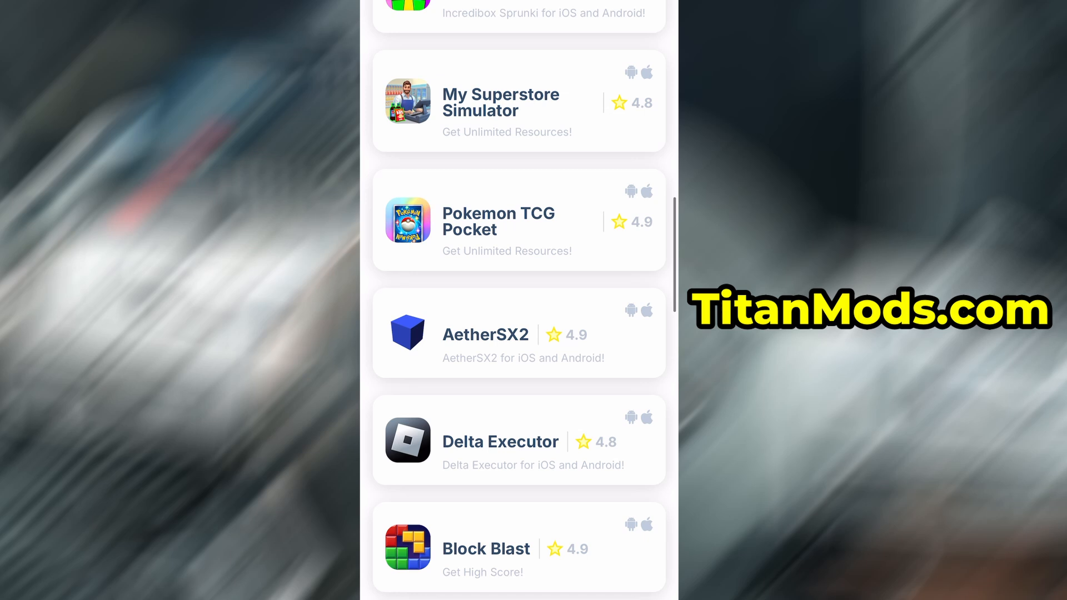
Scroll the titanmods.com page back up to the All Apps list headed by CarTube.
{"action": "scroll", "scroll_direction": "up", "scroll_amount": 3}
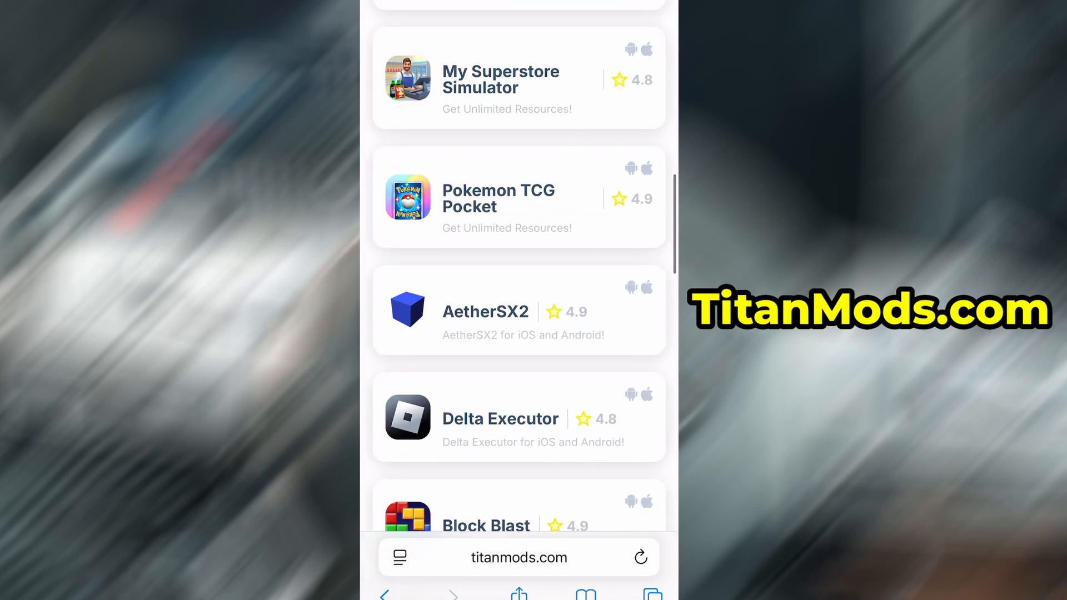
{"action": "scroll", "scroll_direction": "up", "scroll_amount": 3}
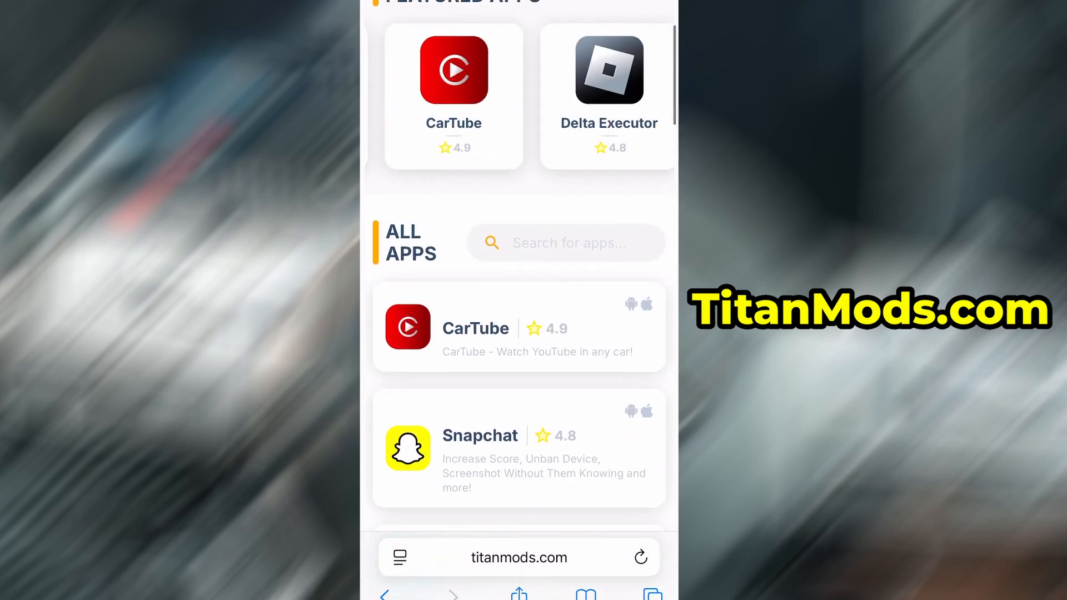
Start the CarTube download via DOWNLOAD NOW, reaching the Downloading CarTube.gz processing screen.
{"action": "left_click", "coordinate": [518, 327]}
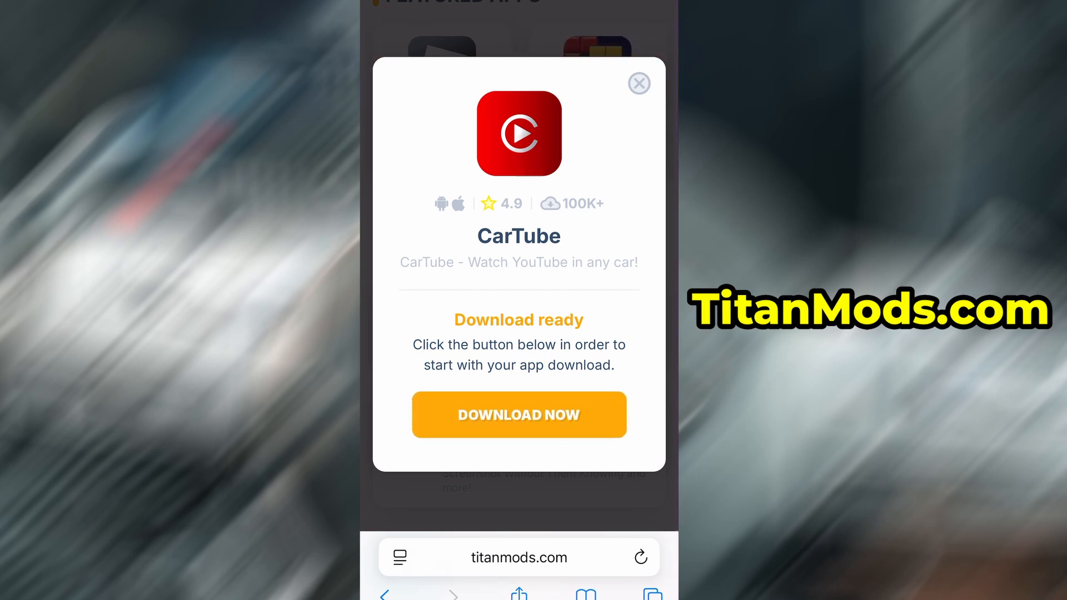
{"action": "left_click", "coordinate": [519, 415]}
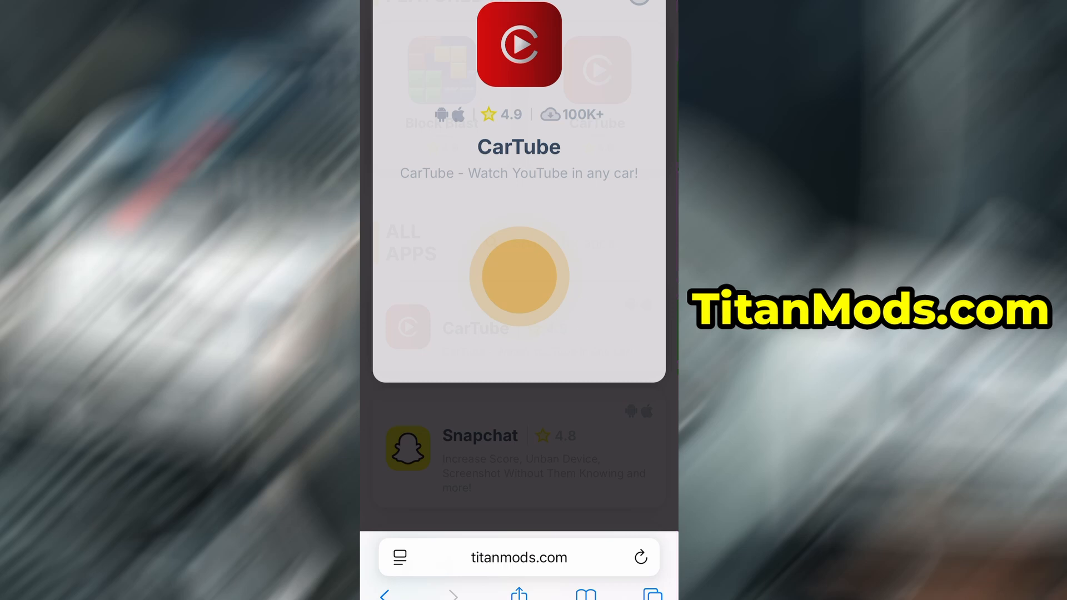
{"action": "left_click", "coordinate": [519, 276]}
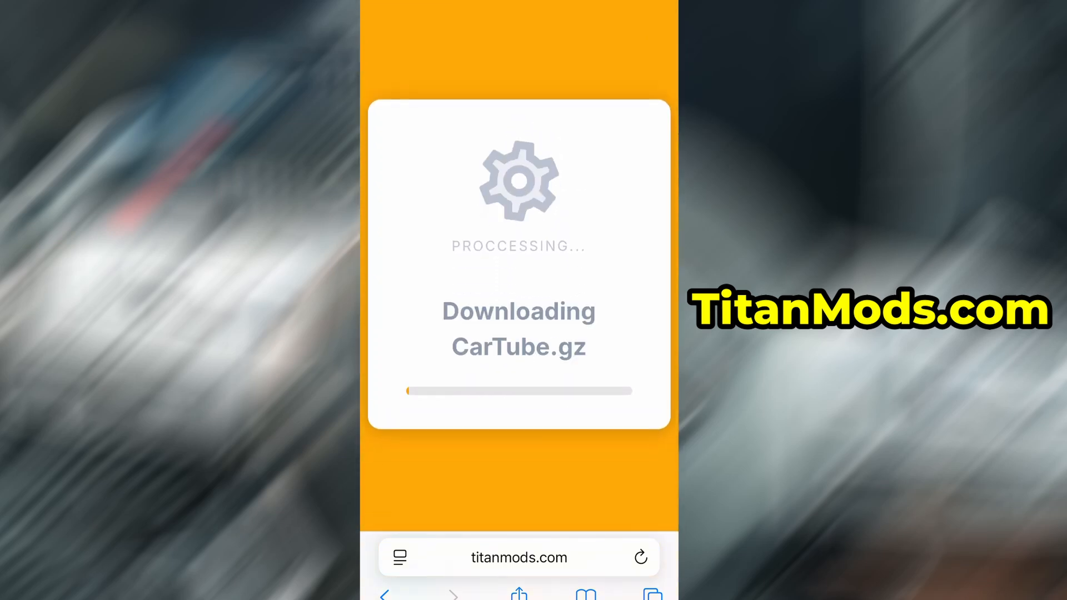